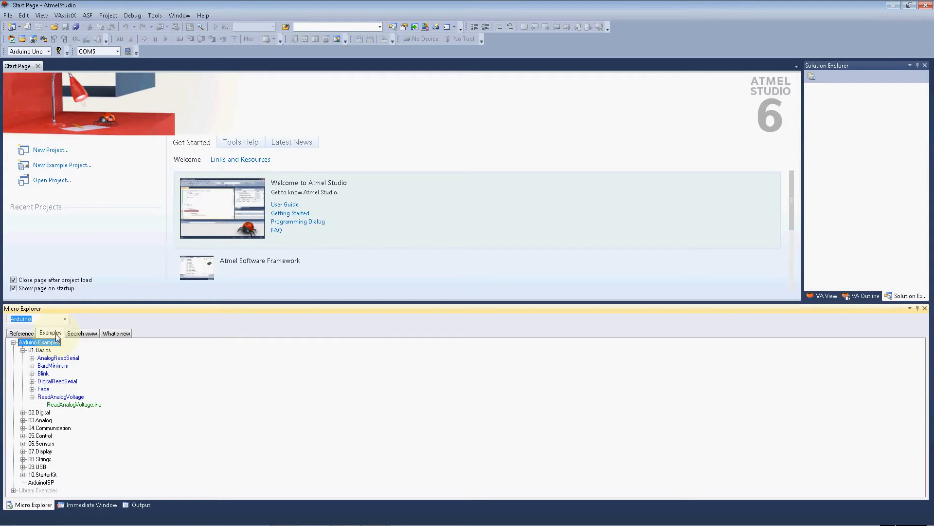
mouse_move(53, 365)
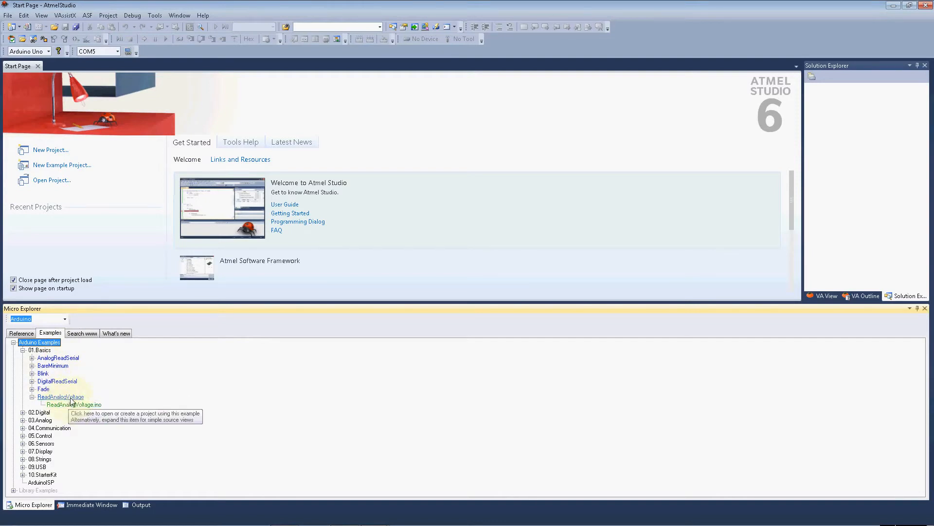
- Open a copy of the ReadAnalogVoltage example from the Visual Micro examples dialog
click(61, 397)
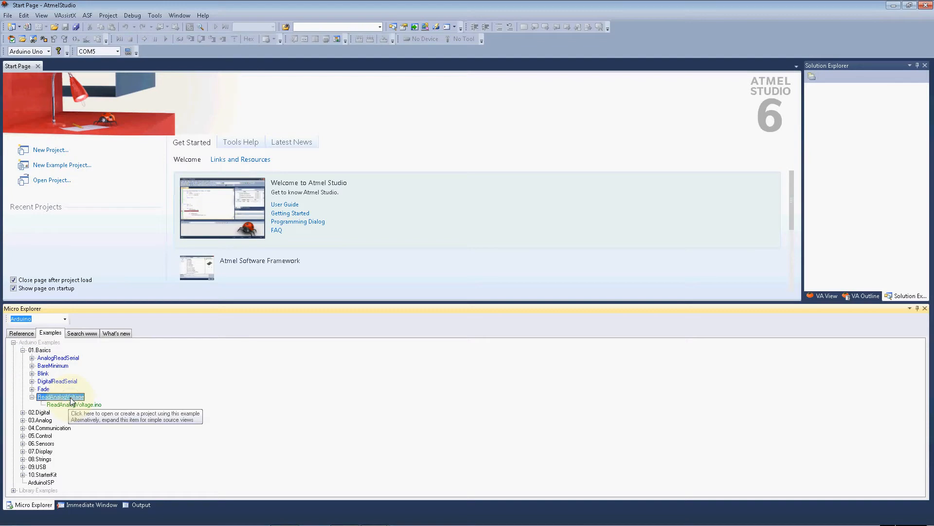
click(60, 397)
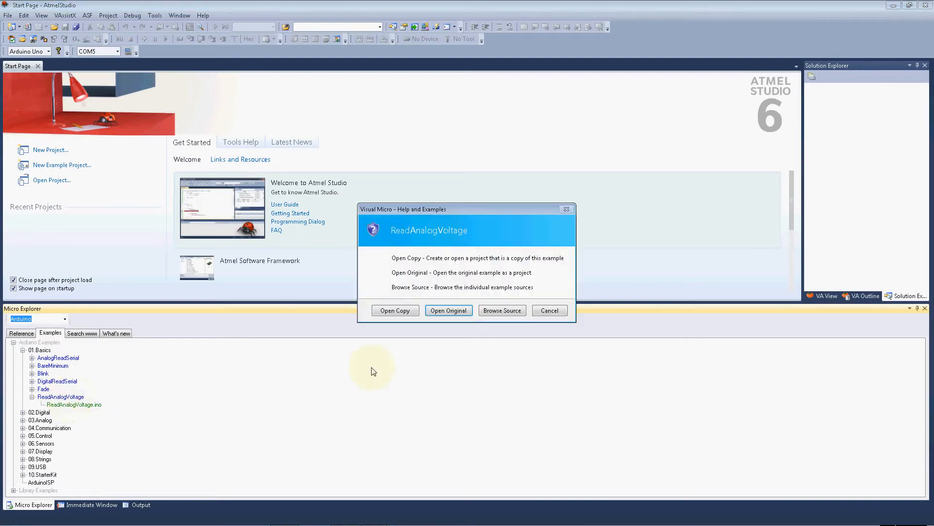
mouse_move(386, 285)
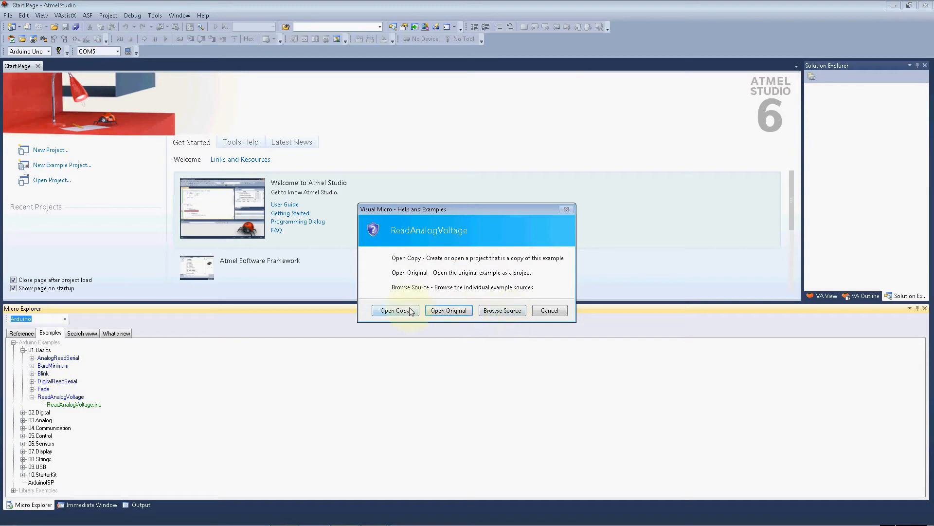
click(395, 310)
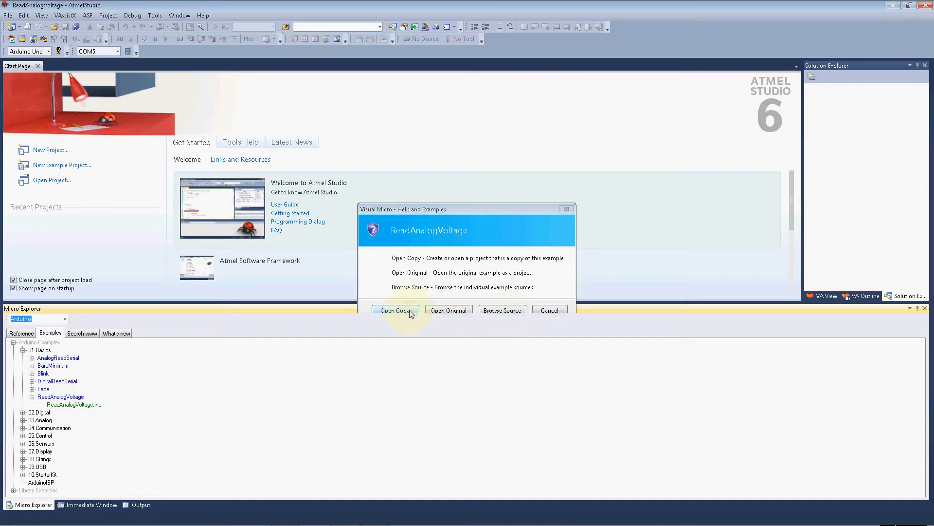
click(395, 310)
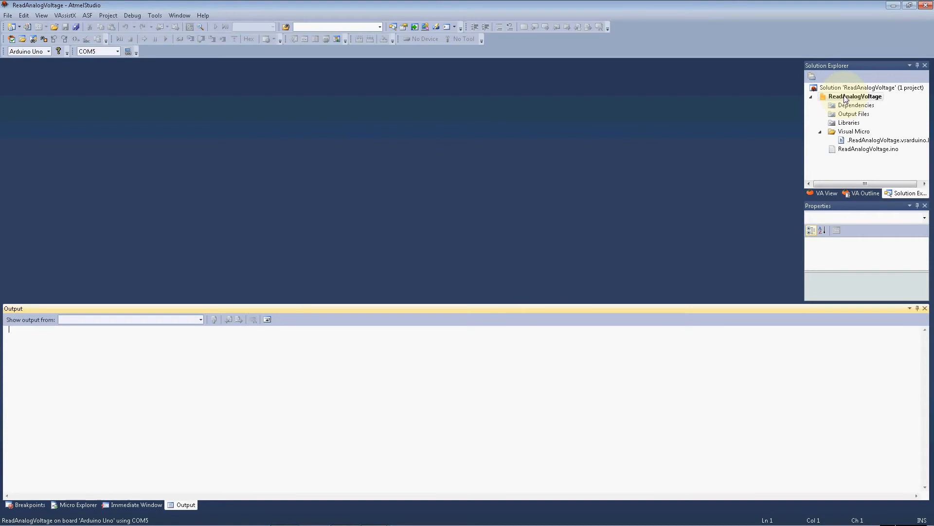
- Open ReadAnalogVoltage.ino from Solution Explorer in the editor
double_click(870, 149)
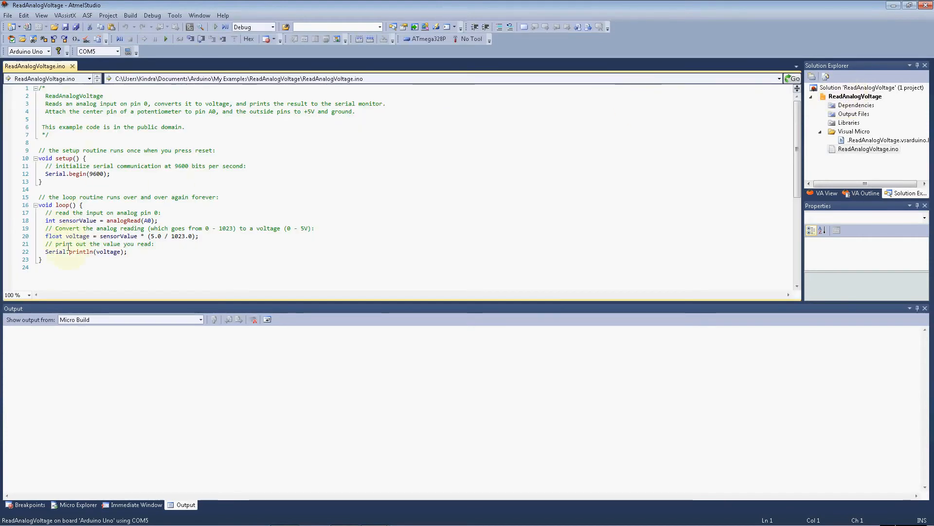
mouse_move(228, 449)
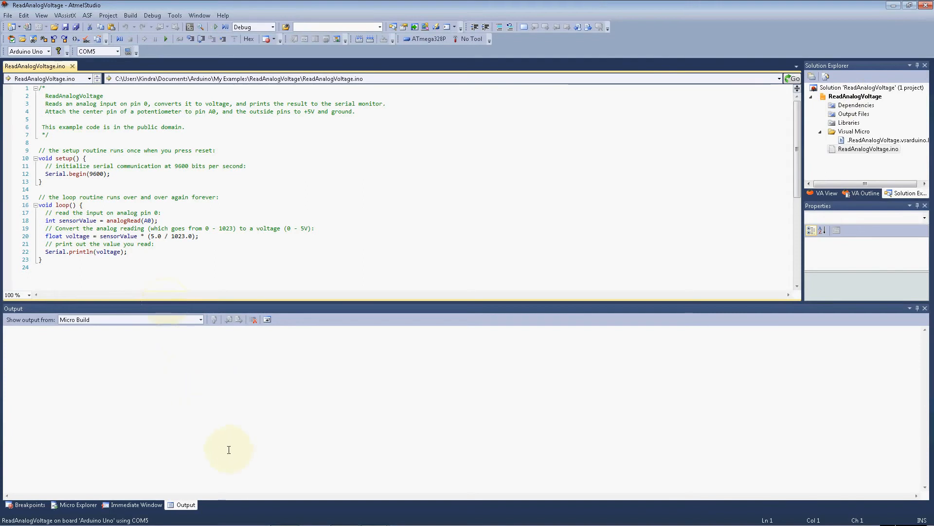
mouse_move(78, 505)
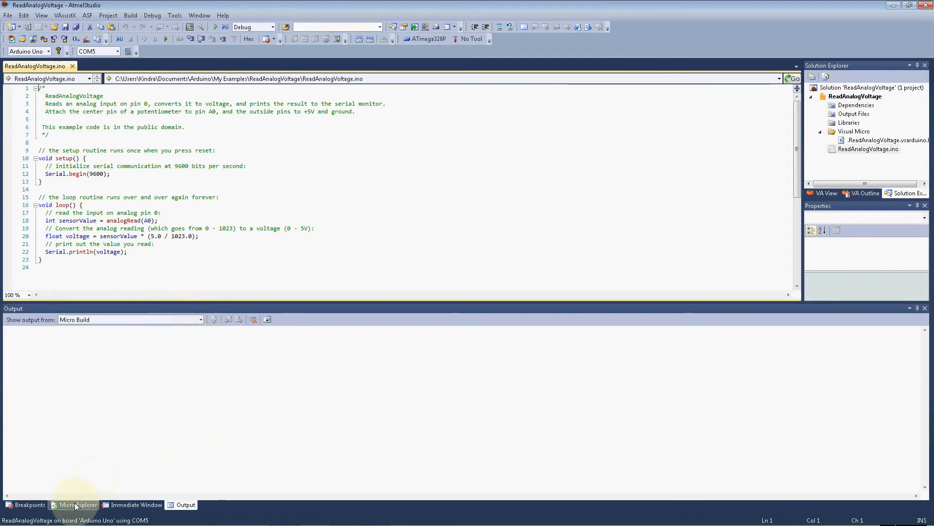
- View Fade.ino from the Micro Explorer examples, then close its tab
click(78, 504)
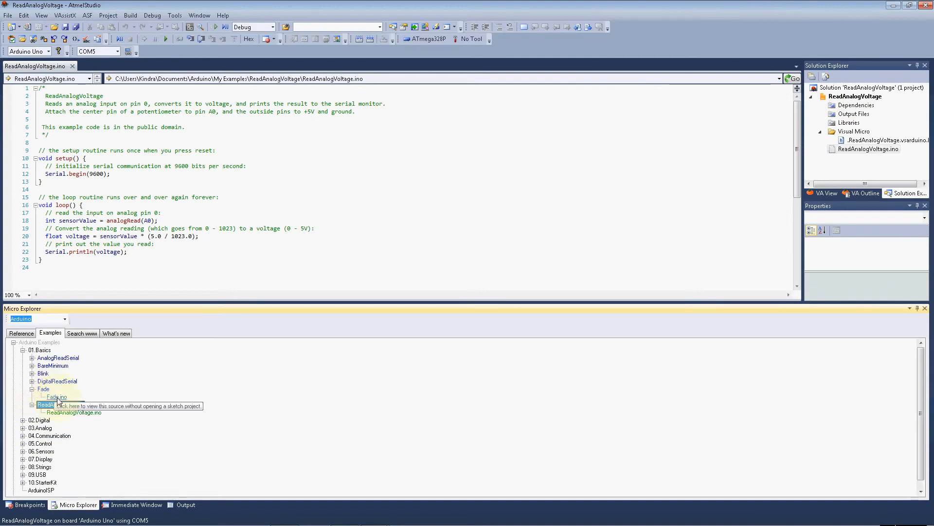
double_click(56, 396)
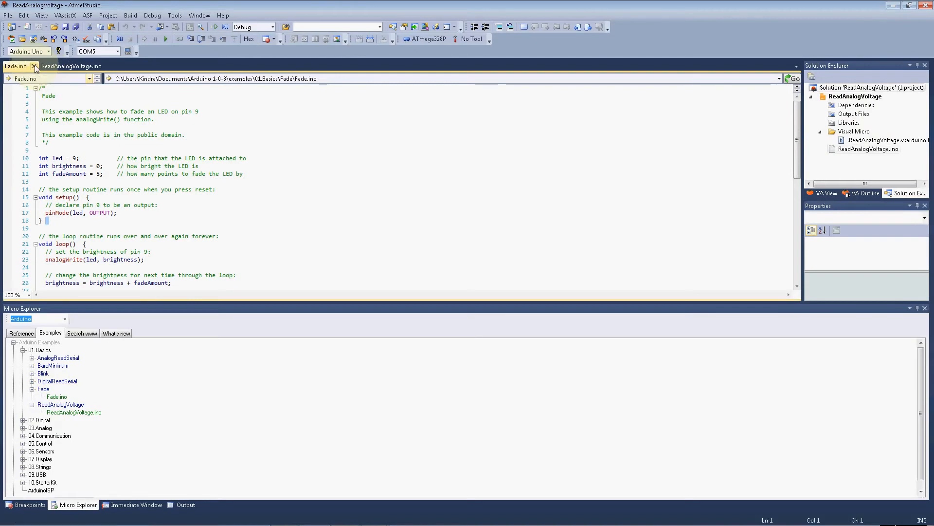
click(34, 66)
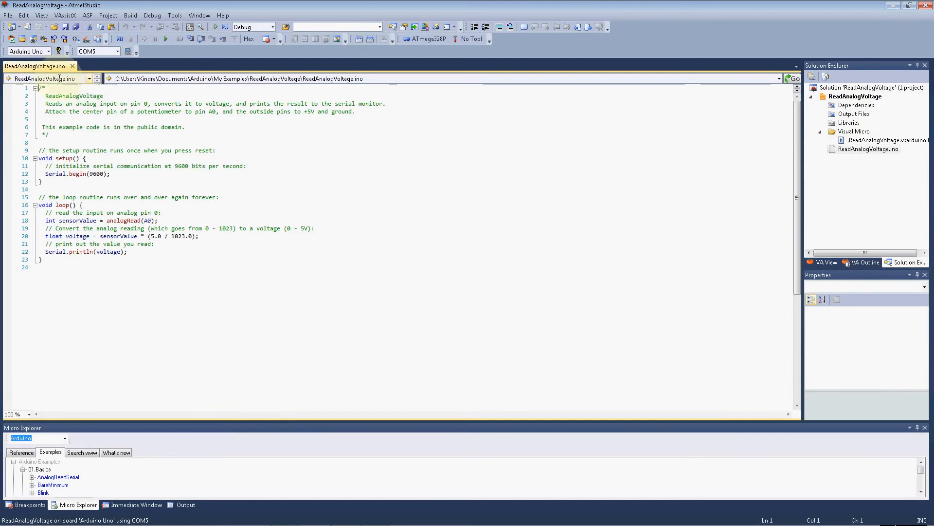
mouse_move(98, 51)
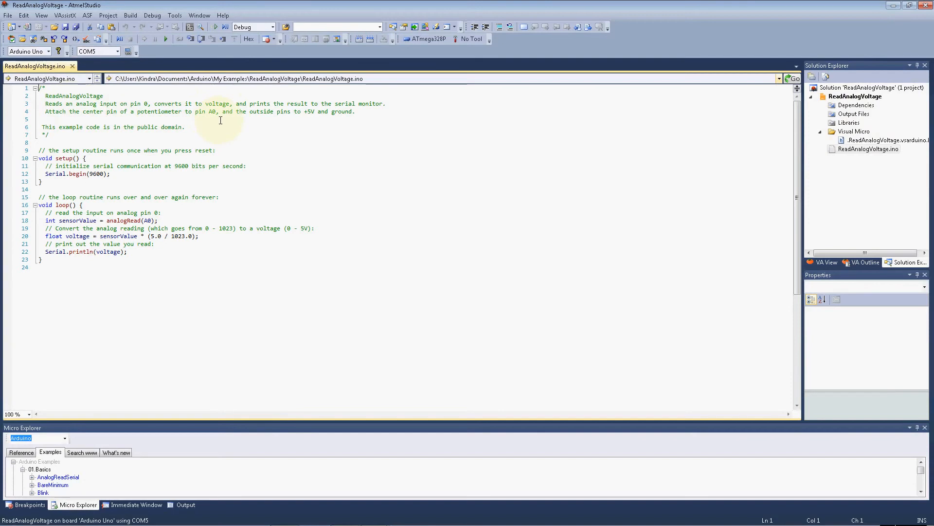
mouse_move(178, 212)
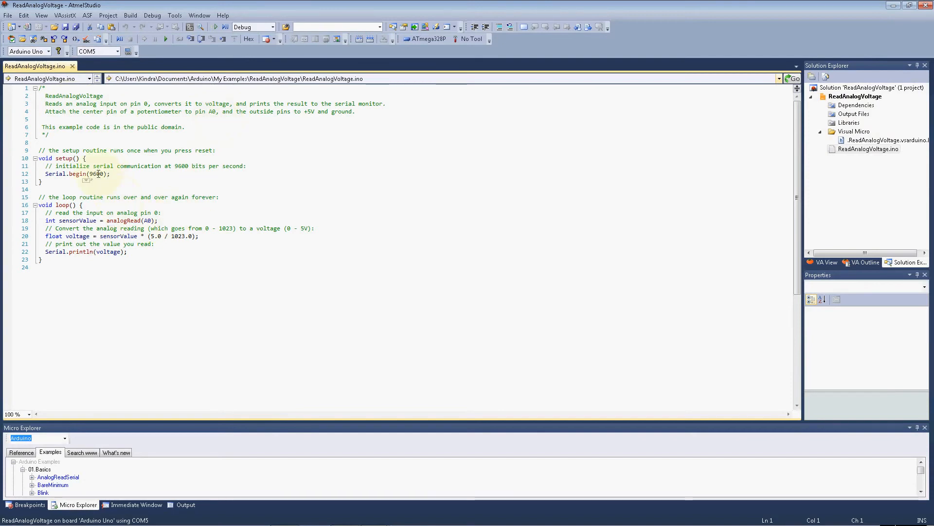
- Replace 9600 with 115200 in the Serial.begin call
click(97, 173)
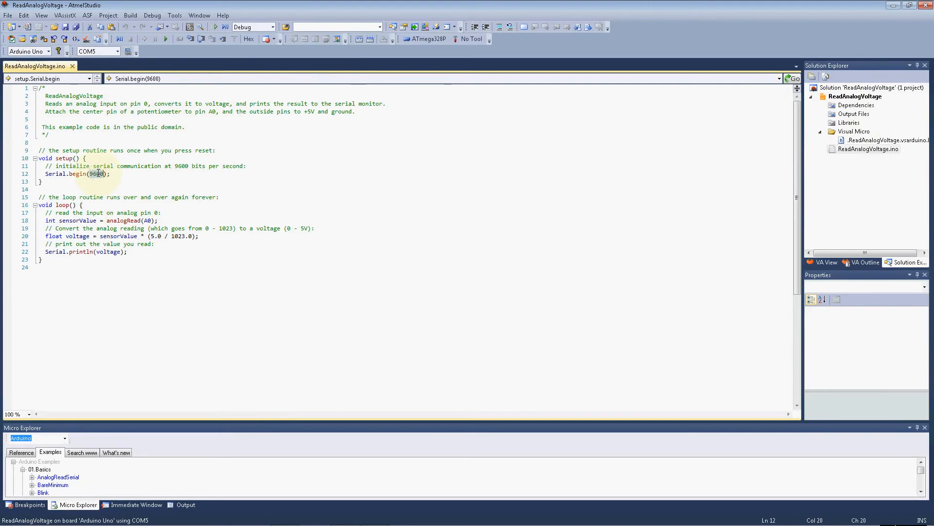
text(115200)
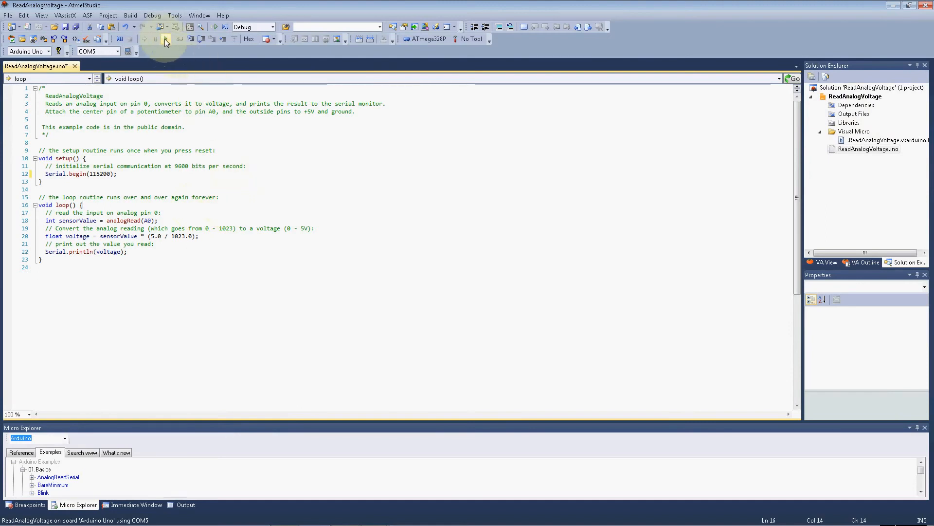
mouse_move(166, 39)
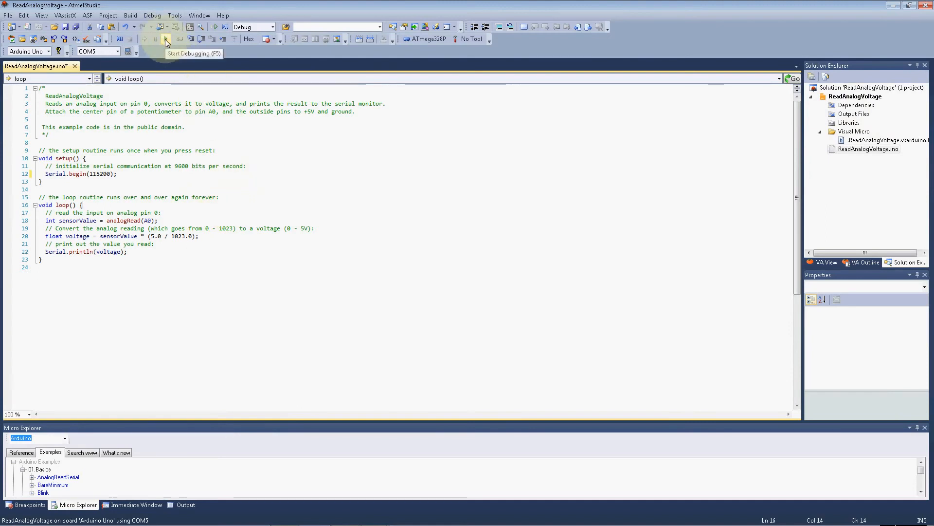
mouse_move(152, 15)
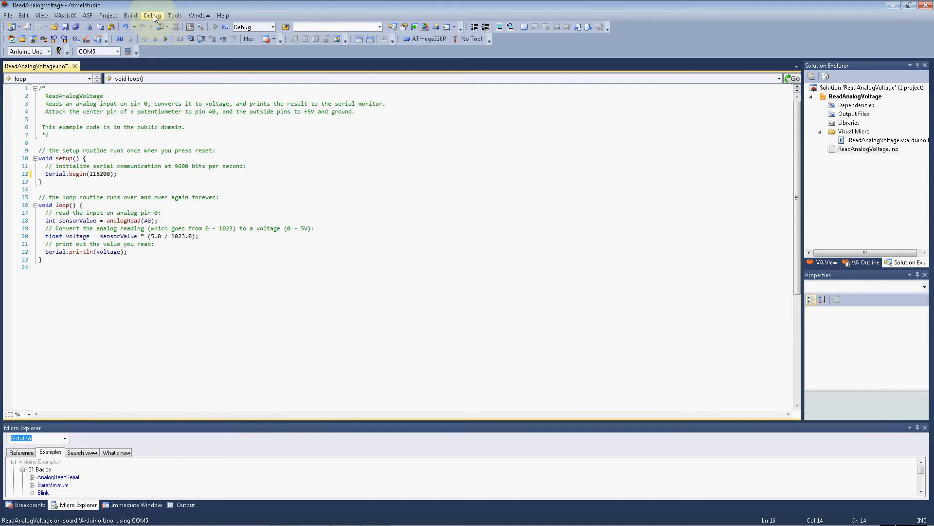
- Open the Debug menu to start building and uploading without debugging
click(130, 15)
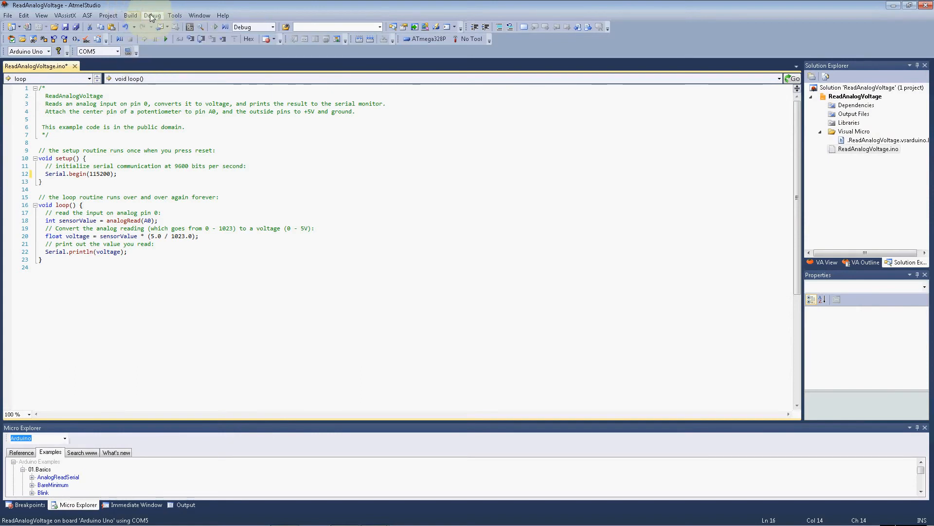
click(152, 15)
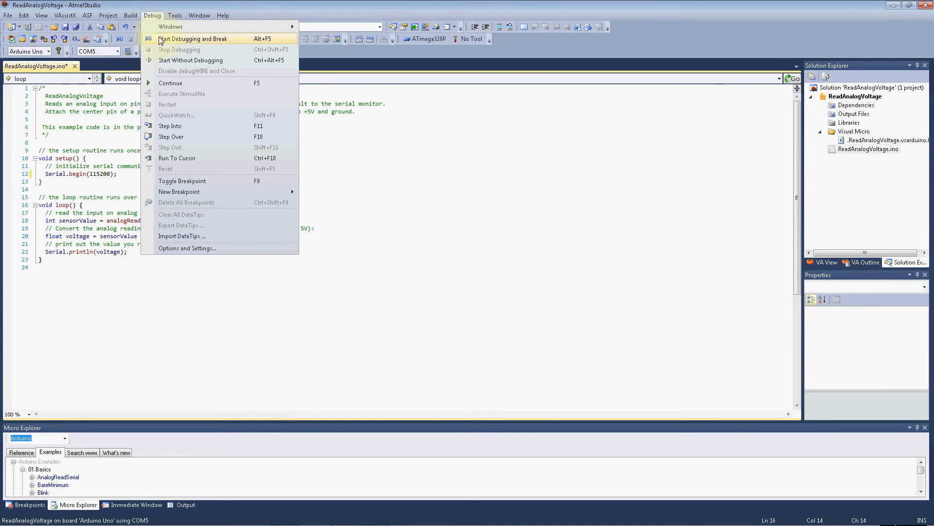
mouse_move(191, 60)
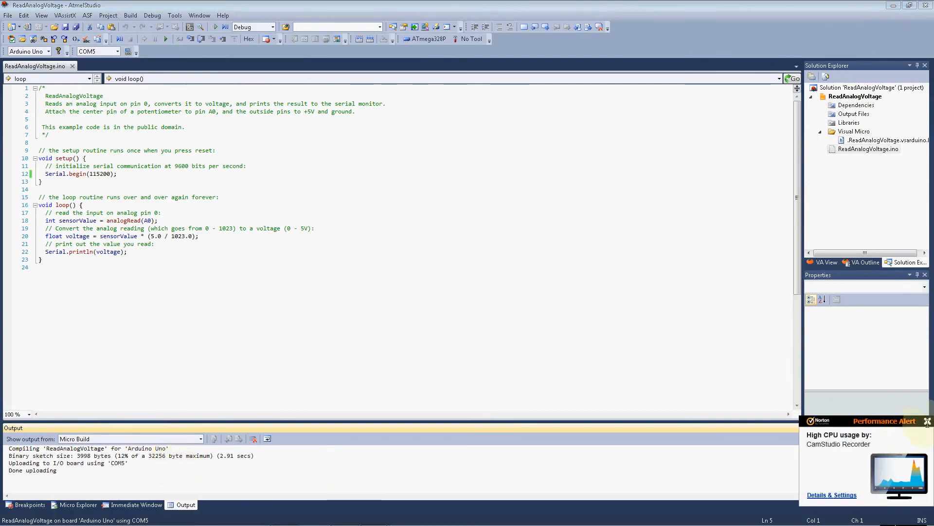
click(237, 465)
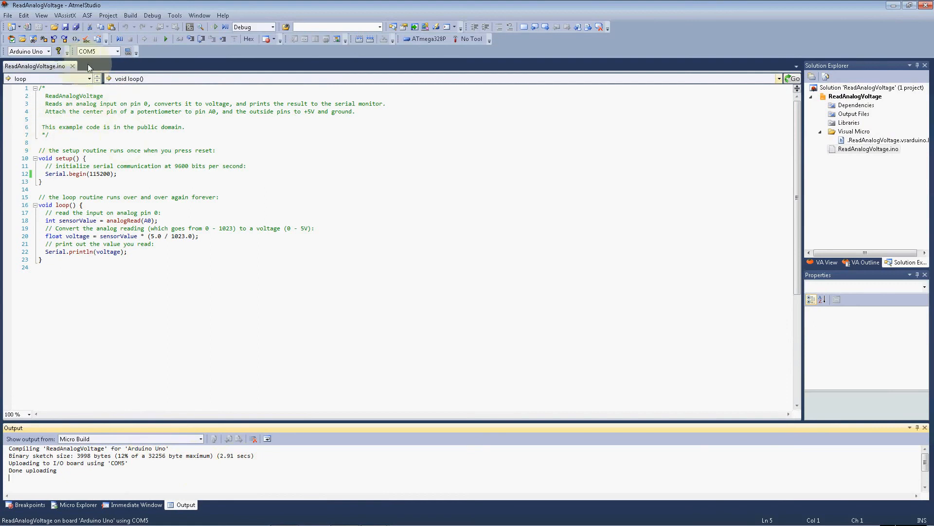
mouse_move(127, 51)
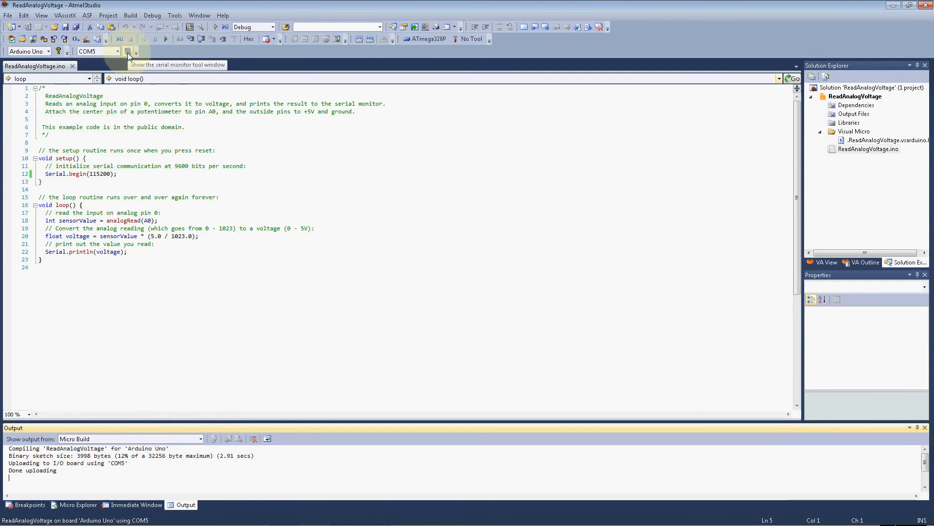
click(174, 15)
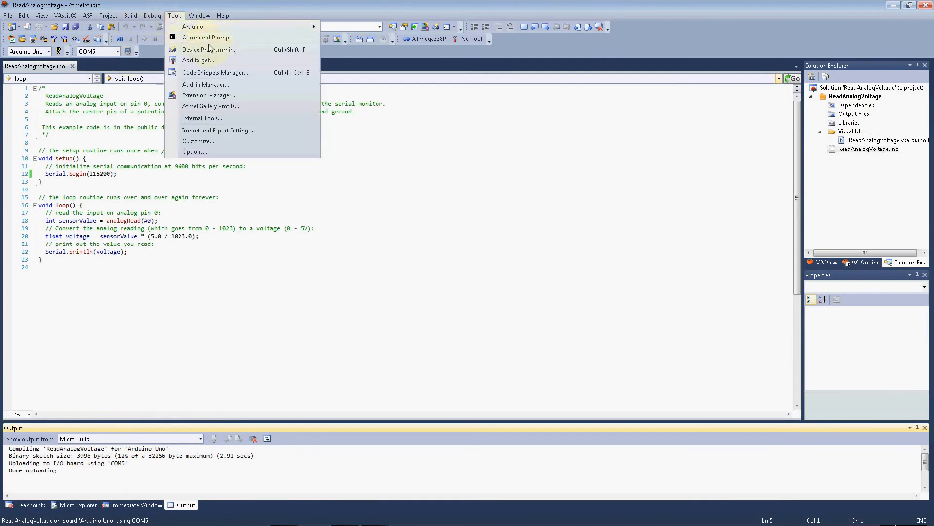
mouse_move(192, 26)
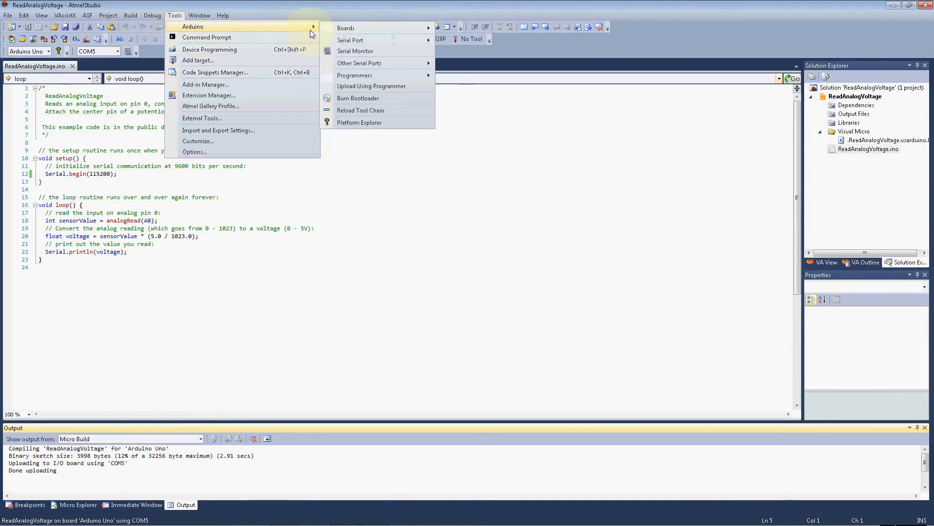
mouse_move(355, 50)
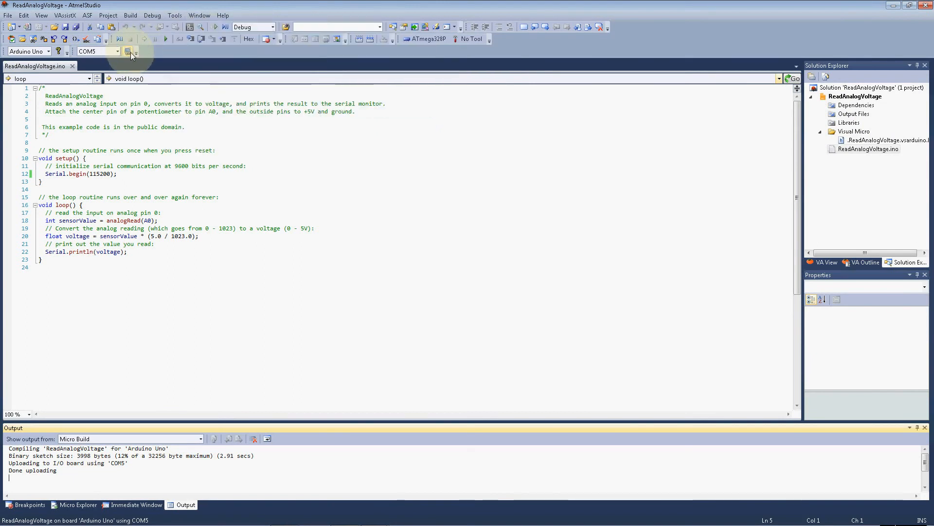
- Open the COM5 serial monitor to see the 3.05 voltage readings
click(130, 52)
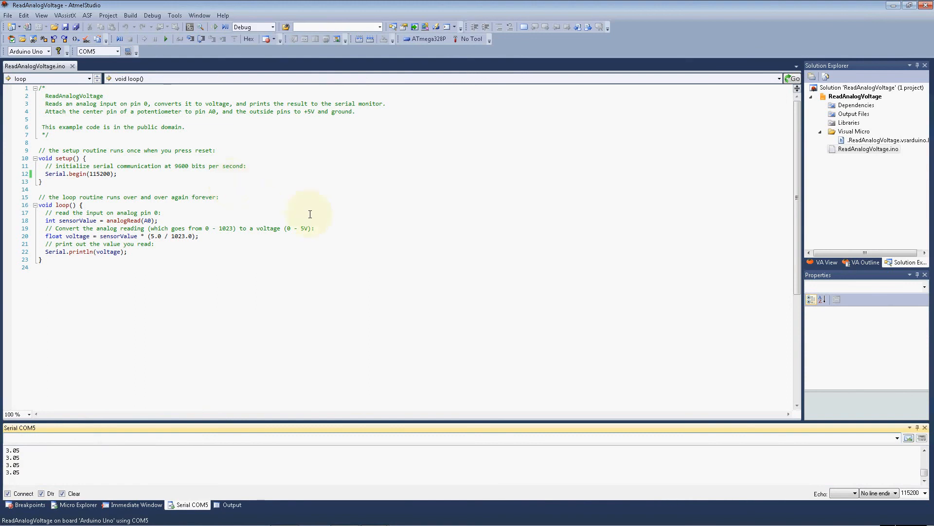
mouse_move(241, 306)
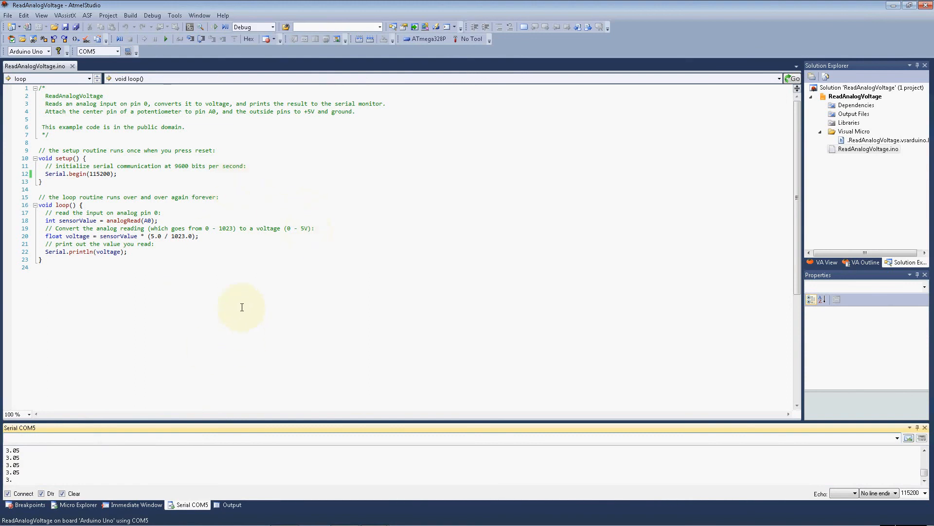